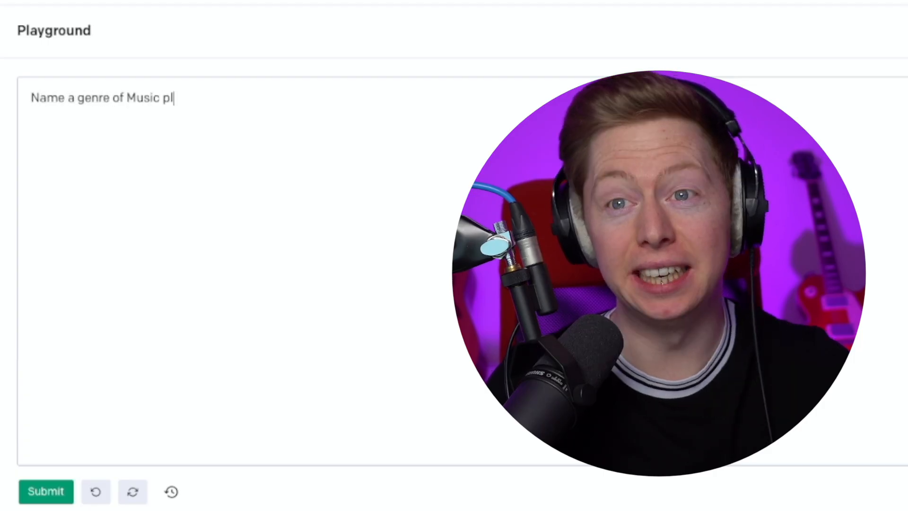
- Get the AI to answer the genre question, then suggest a rock tempo and give a single BPM number
left_click(46, 492)
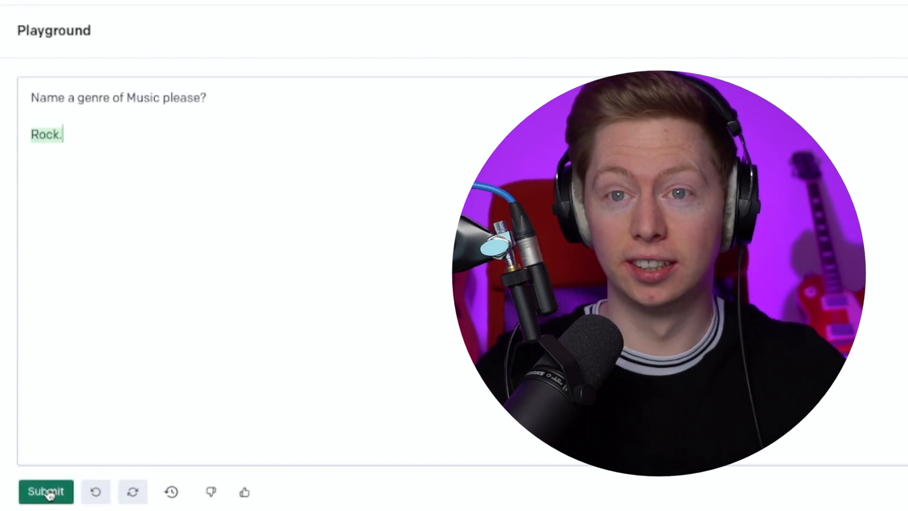
type("What bpm sho")
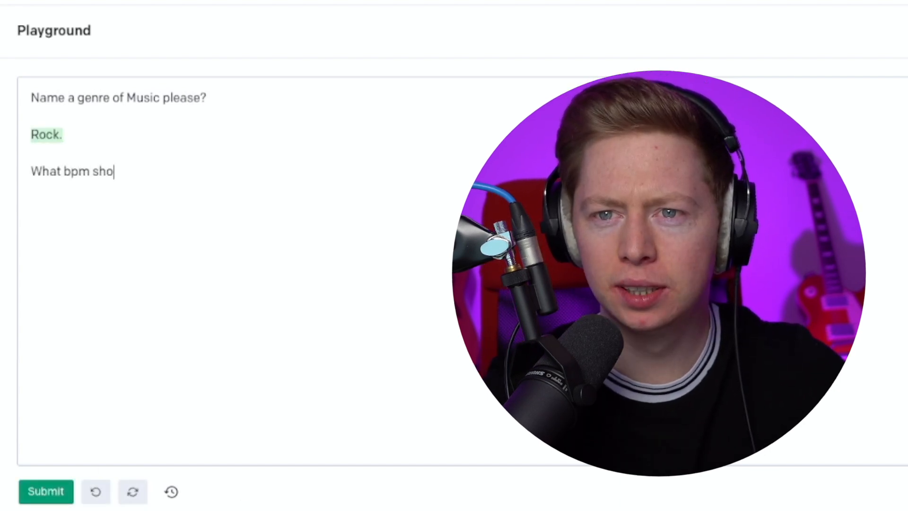
left_click(46, 491)
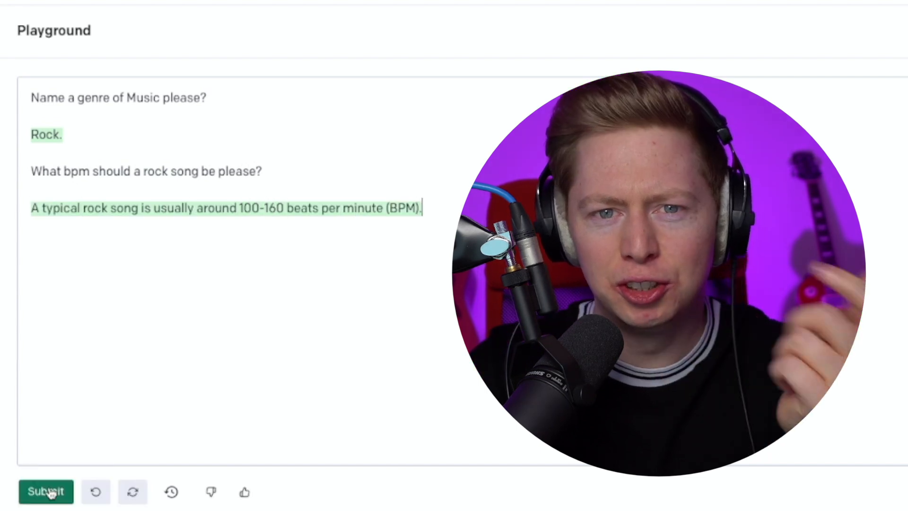
type("Give me a number between 100")
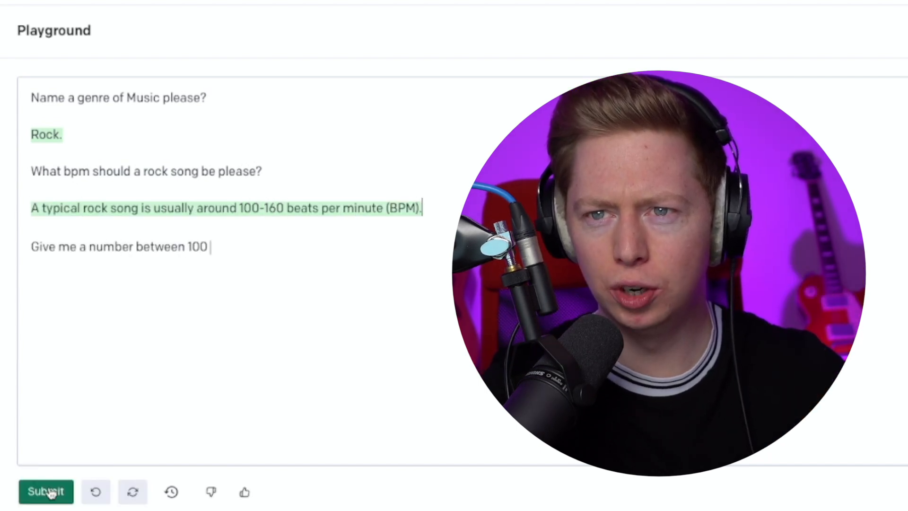
left_click(44, 491)
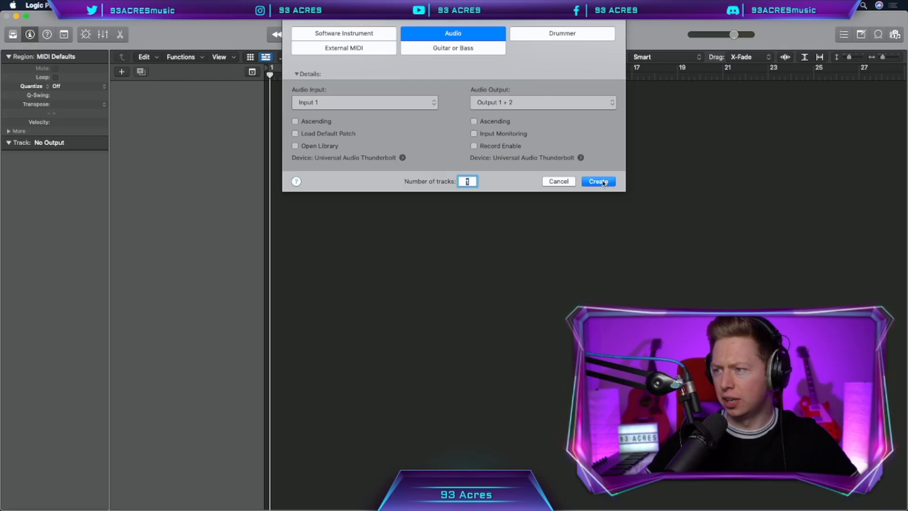
left_click(598, 181)
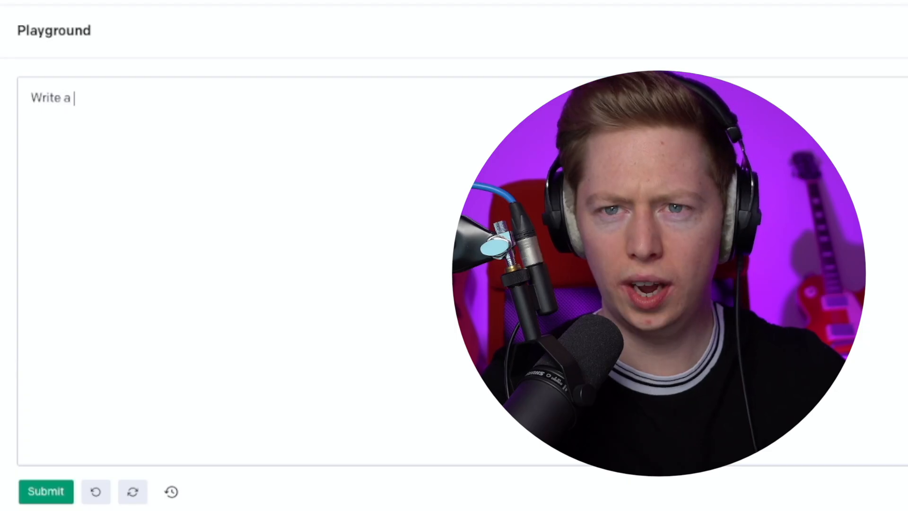
- Ask the AI which instrument should play the rock chord progression and have it choose one
type("rock chord pr")
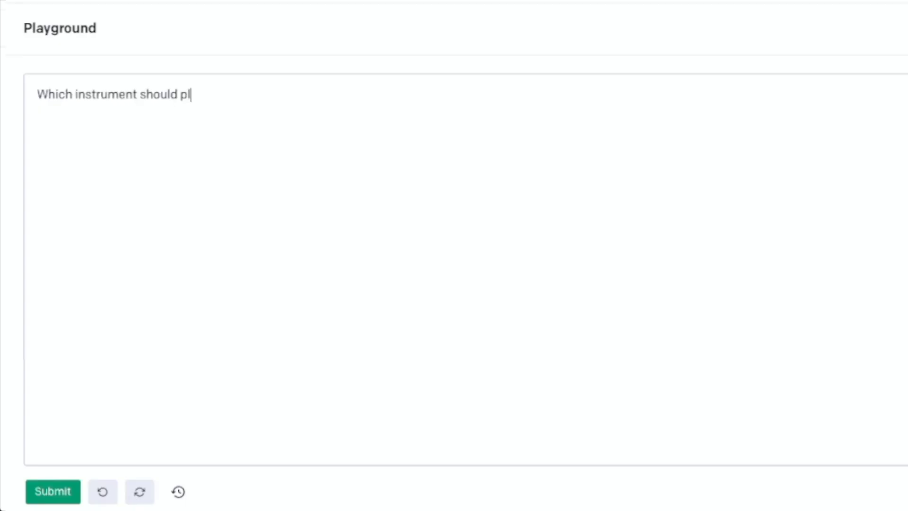
type("ay the chords in my")
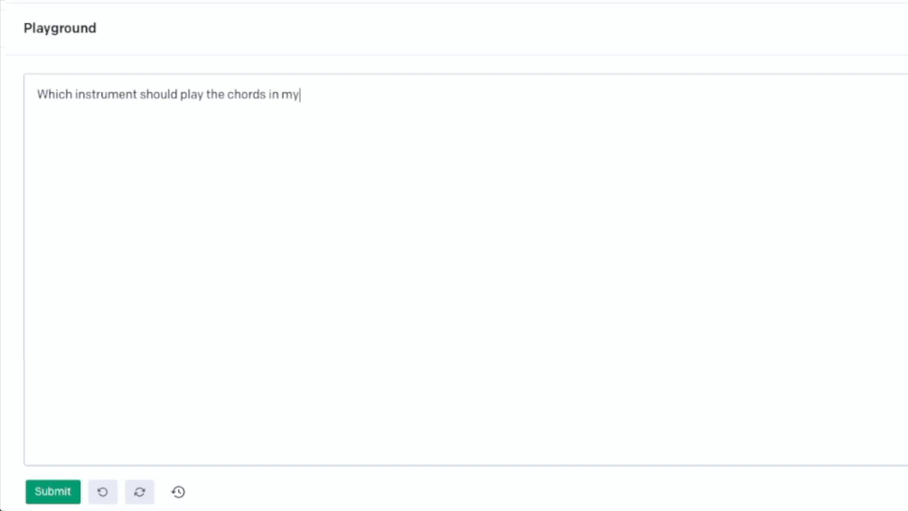
left_click(51, 492)
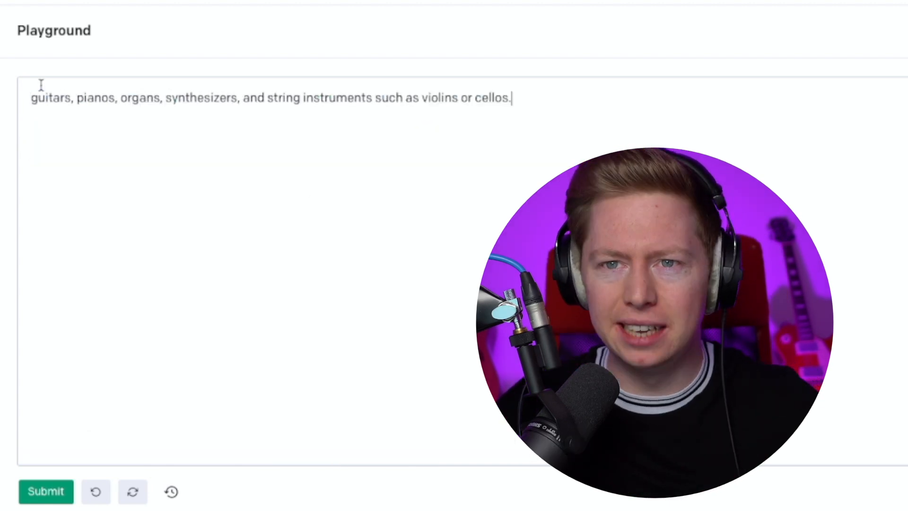
type("Choose one")
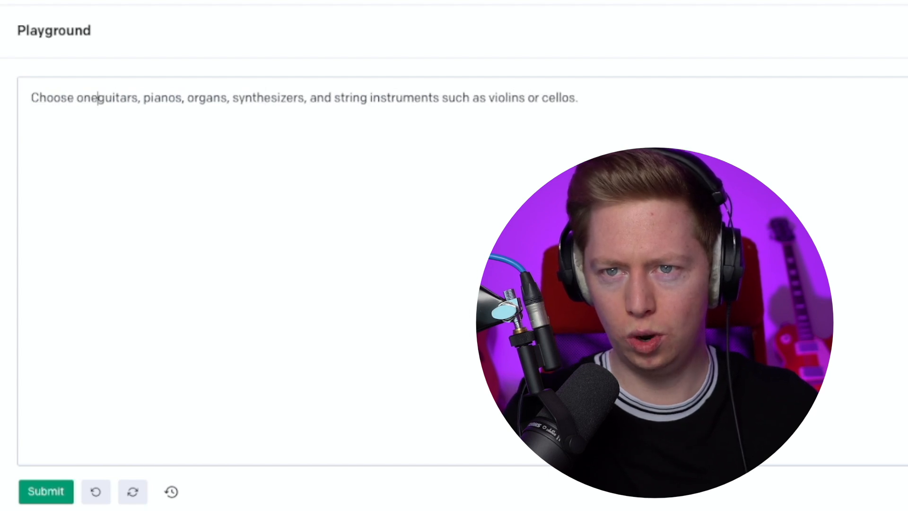
left_click(43, 492)
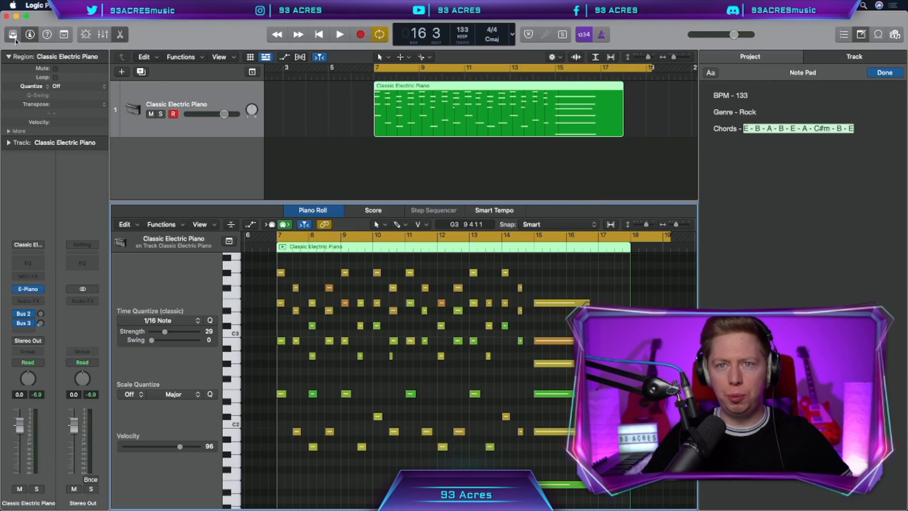
- Load Studio Violins 2 from the Library onto the Classic Electric Piano chord track
left_click(13, 35)
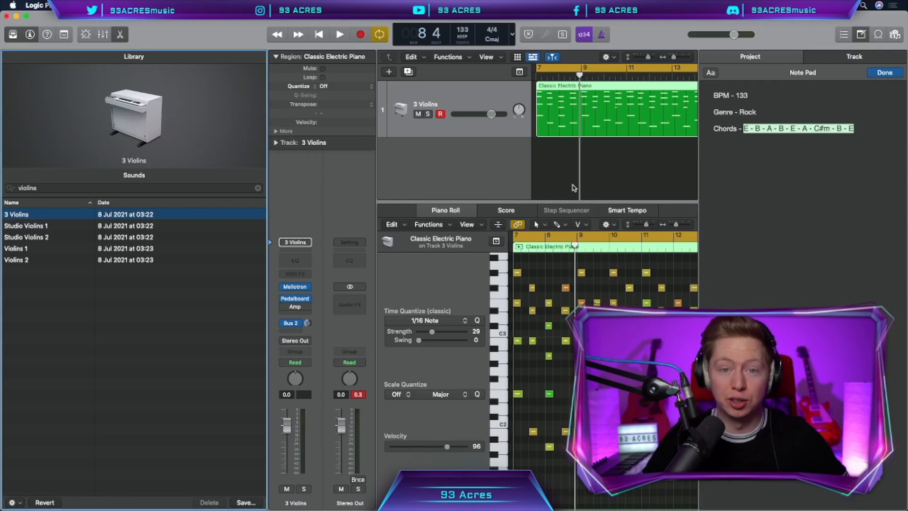
left_click(26, 236)
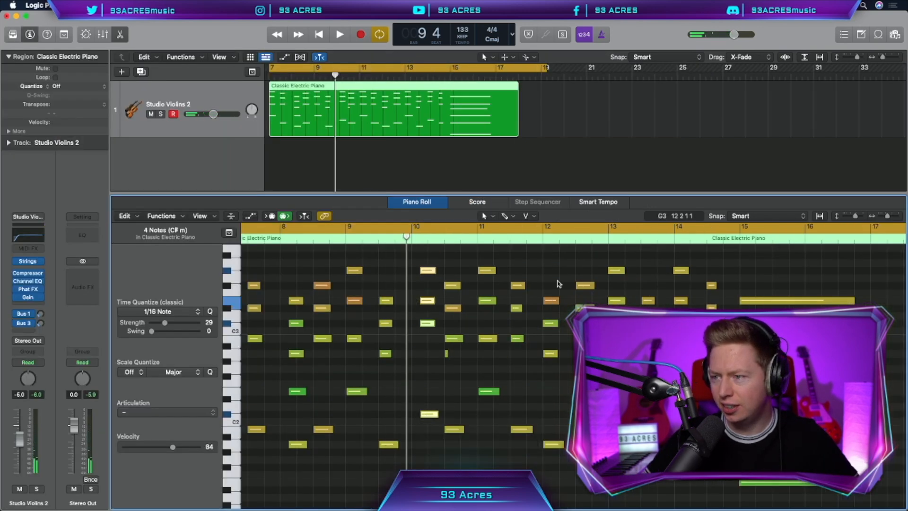
left_click(339, 34)
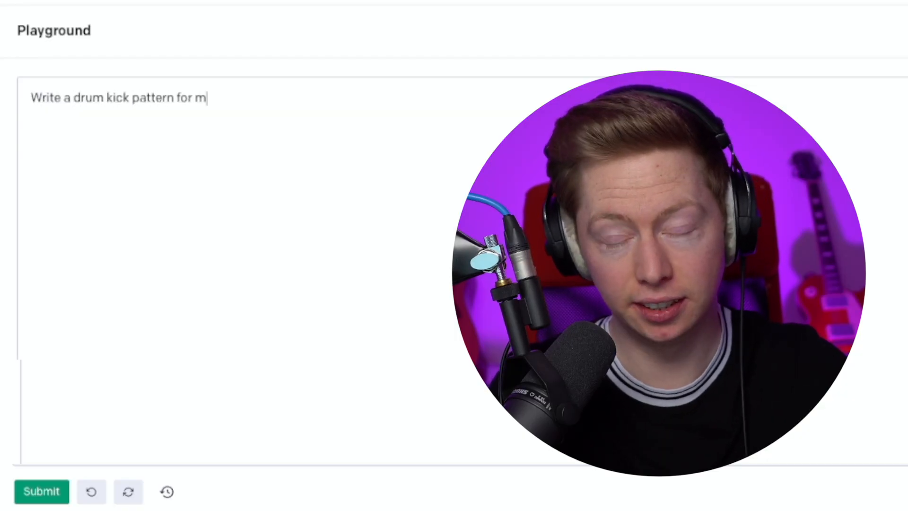
- Submit the drum kick pattern request for the rock song to the AI
left_click(43, 494)
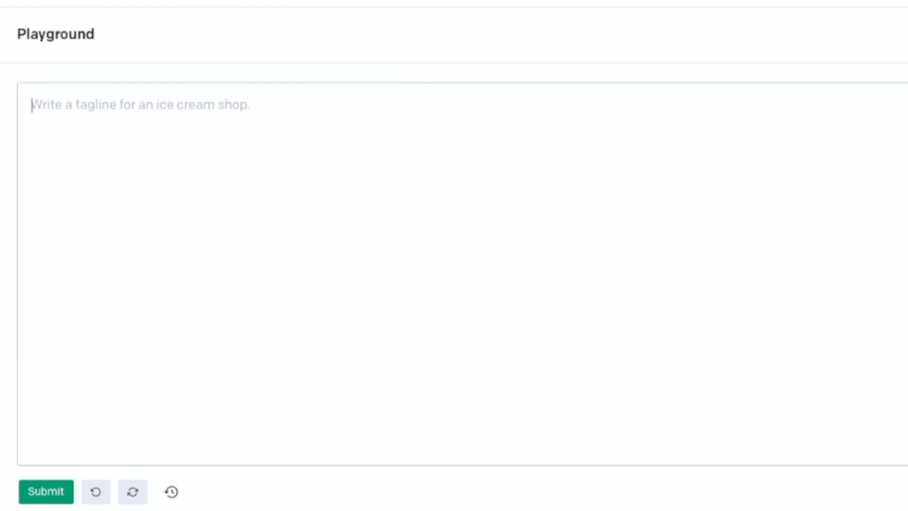
- Submit a 'Write a drum rock snare…' prompt to the AI
type("Write a drum rock snar")
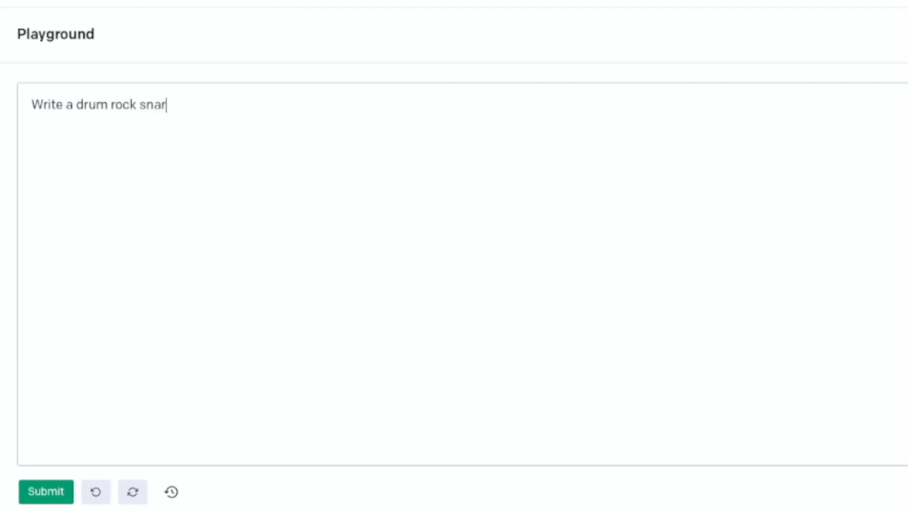
left_click(46, 492)
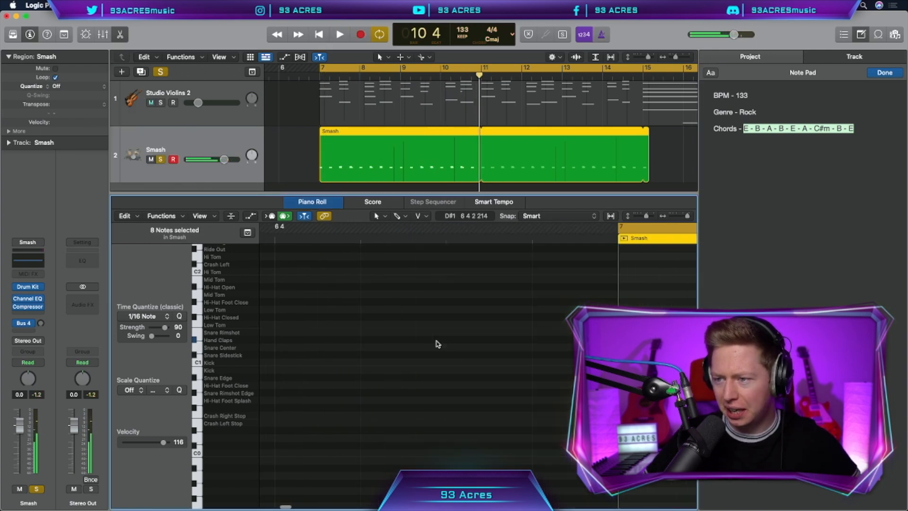
- Return to the Smash drum track to program notes into its region
left_click(339, 34)
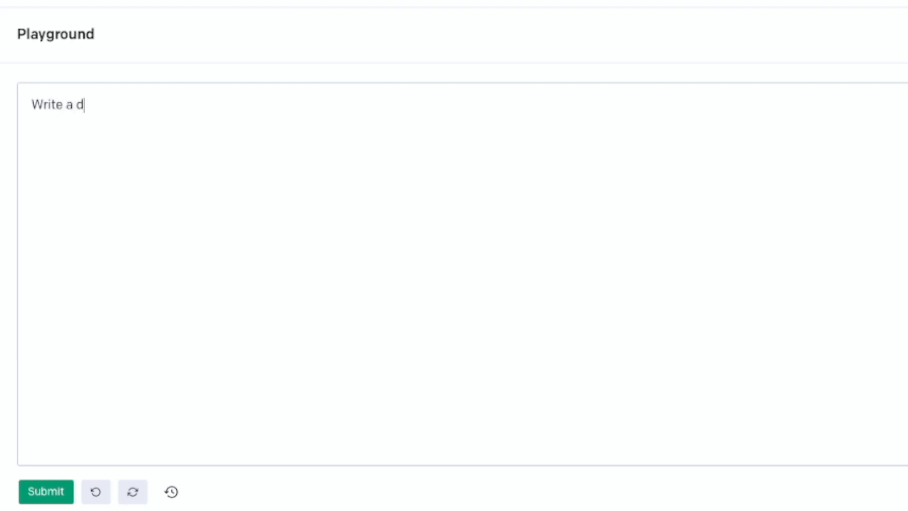
- Submit a 'Write a drum rock hi hat…' prompt to the AI
type("rum rock hi h")
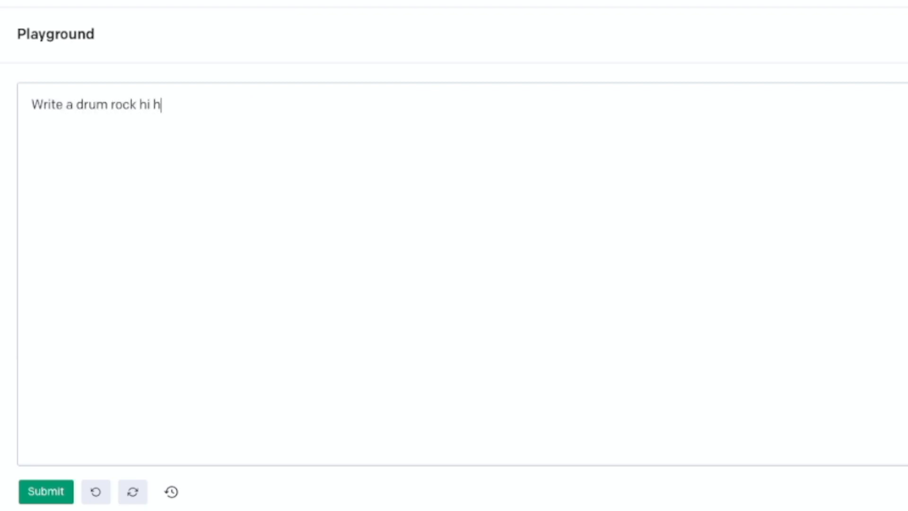
left_click(45, 492)
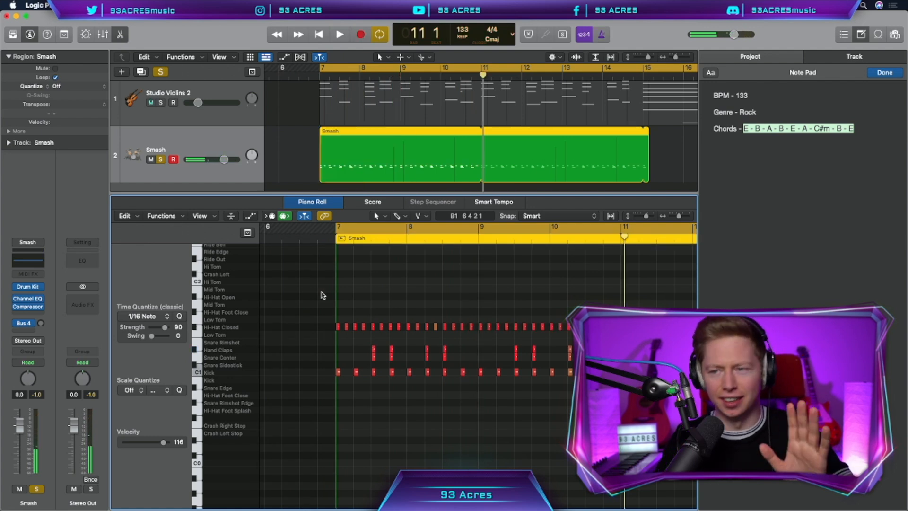
- Feed the Smash (Inst 2) drums into the Studio Violins 2 compressor's side chain
left_click(340, 34)
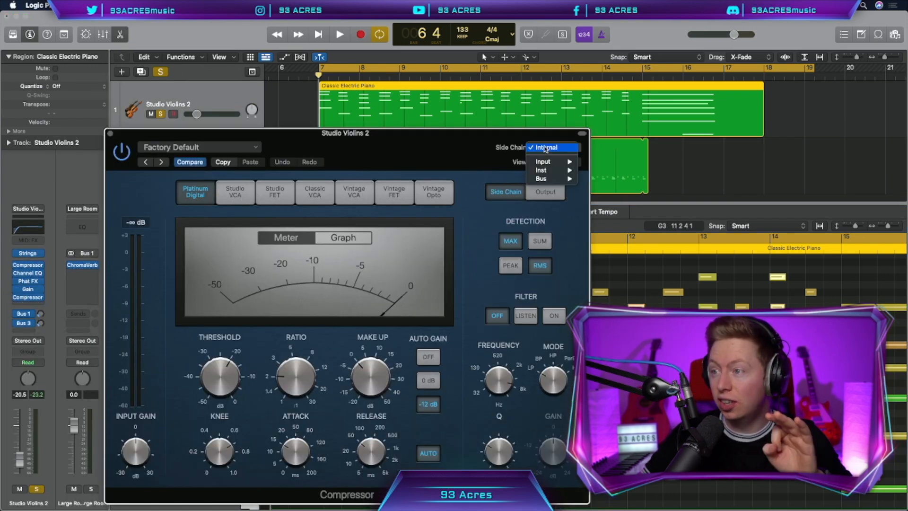
mouse_move(541, 171)
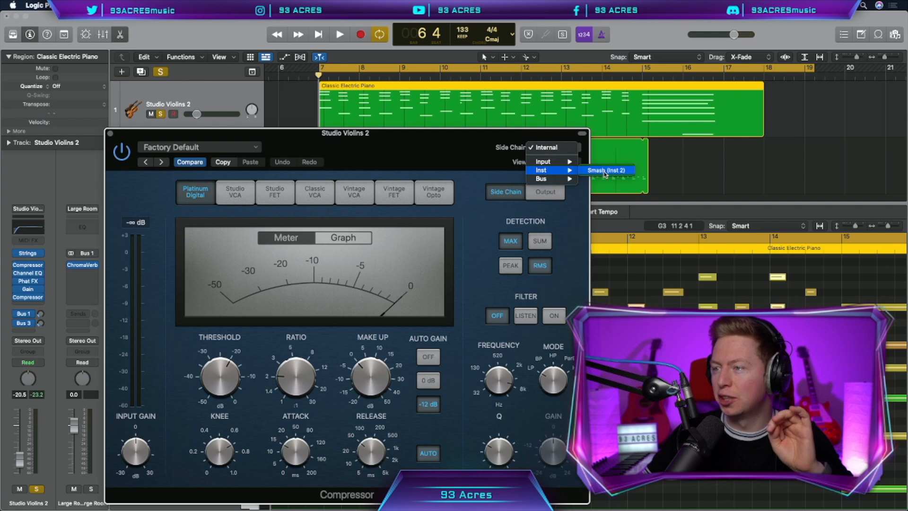
left_click(607, 170)
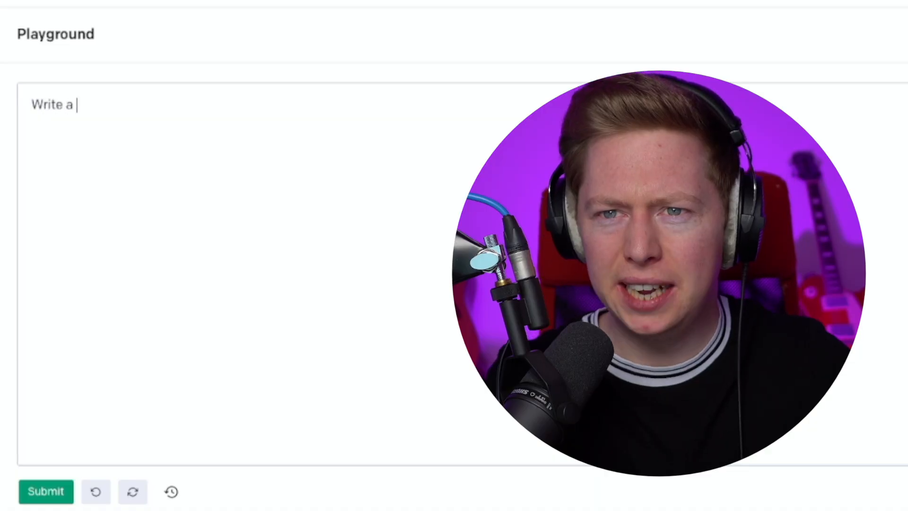
- Enter the prompt 'Write a bass melody in the key of E' for the AI
type("bass melody in the key of E")
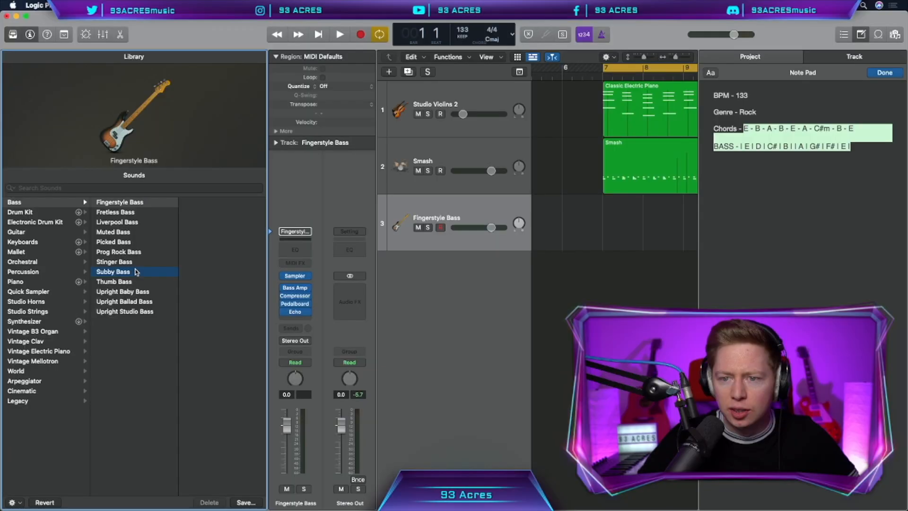
- Load Subby Bass from the Library onto the Fingerstyle Bass track
left_click(114, 271)
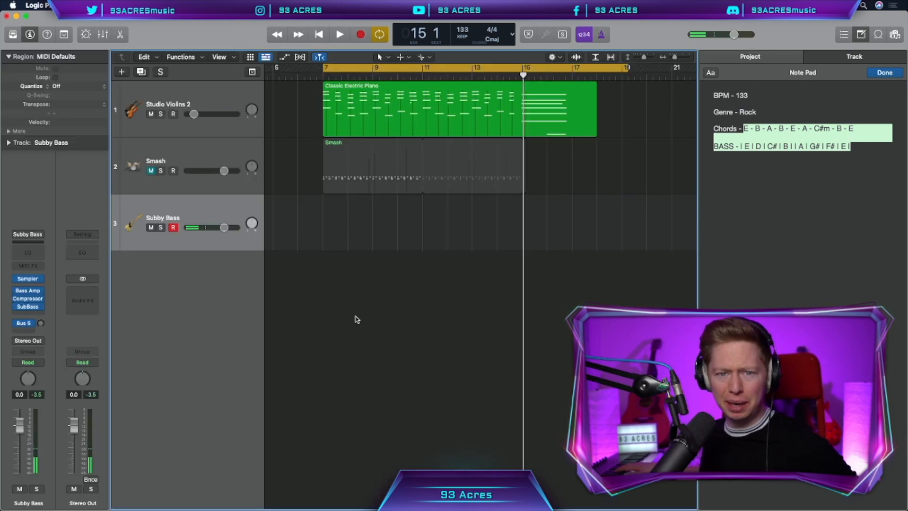
left_click(338, 34)
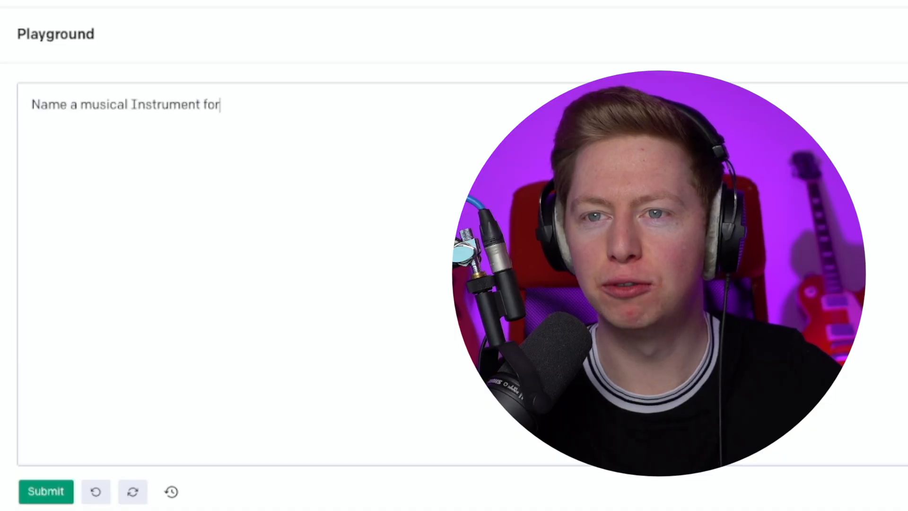
- Submit a Playground prompt asking the AI to name a musical instrument
left_click(43, 492)
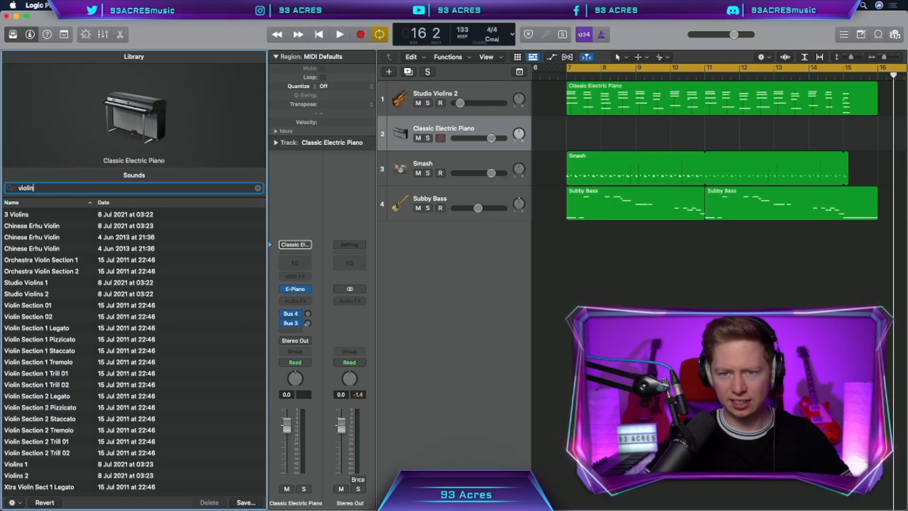
- Load the Chinese Erhu Violin sound onto the track from the Library
left_click(32, 226)
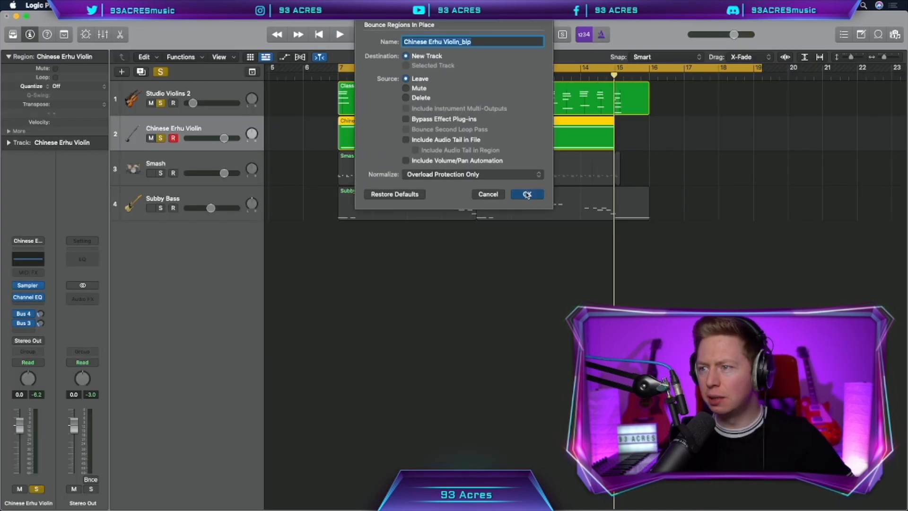
- Bounce the erhu region in place to a new audio track, Chinese Erhu Violin_bip
left_click(527, 195)
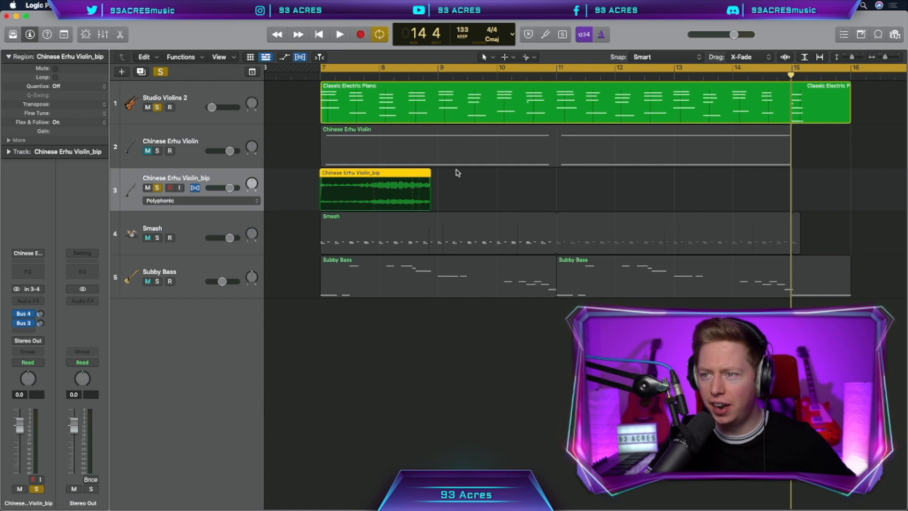
left_click_drag(431, 190, 556, 191)
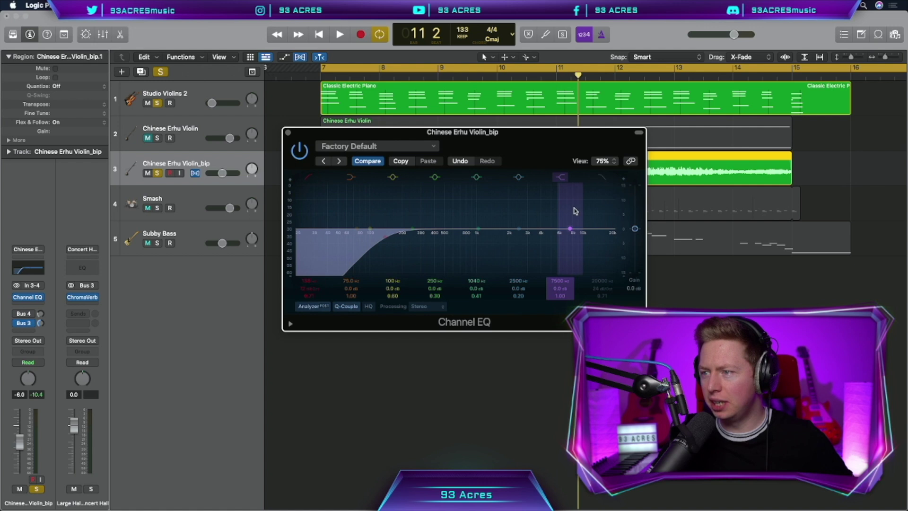
- Cut the bounced erhu's low end with Channel EQ, then ask the AI for another instrument
left_click(339, 34)
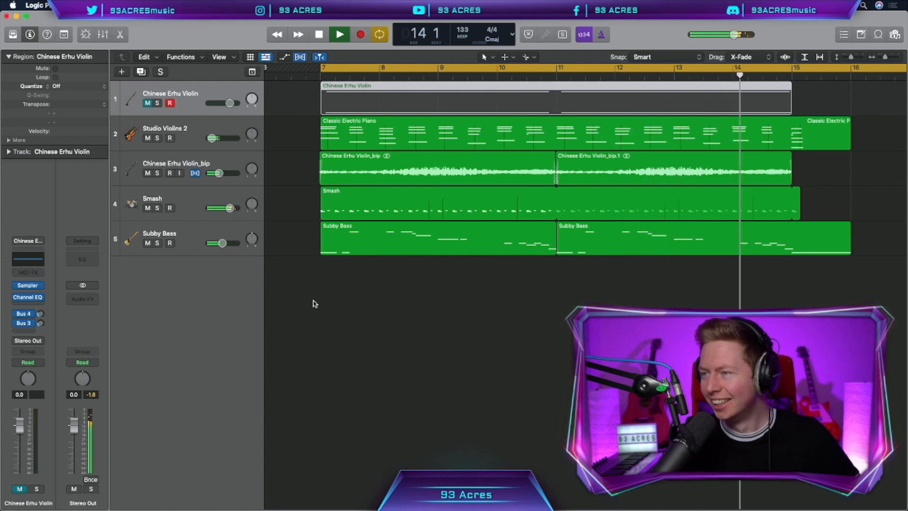
left_click(339, 34)
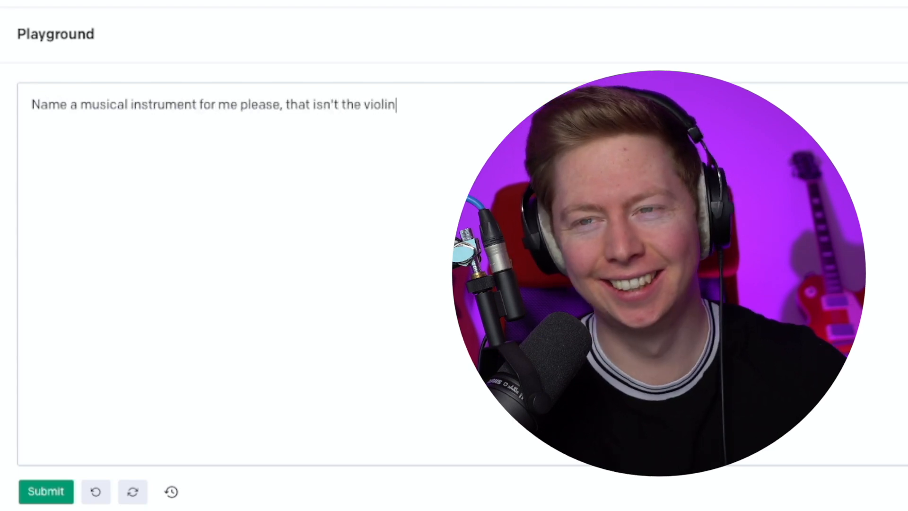
left_click(44, 492)
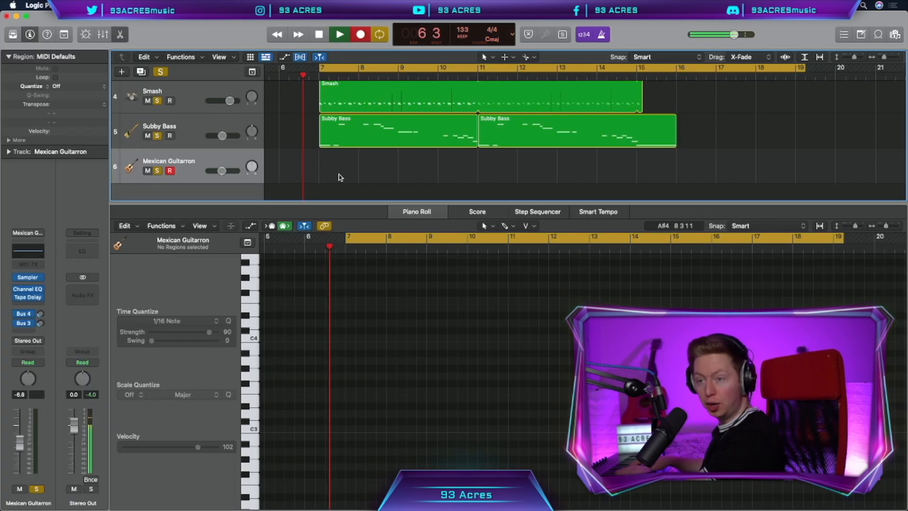
- Record the Mexican Guitarron part, unsolo the bounced erhu and rebalance its level
left_click(338, 34)
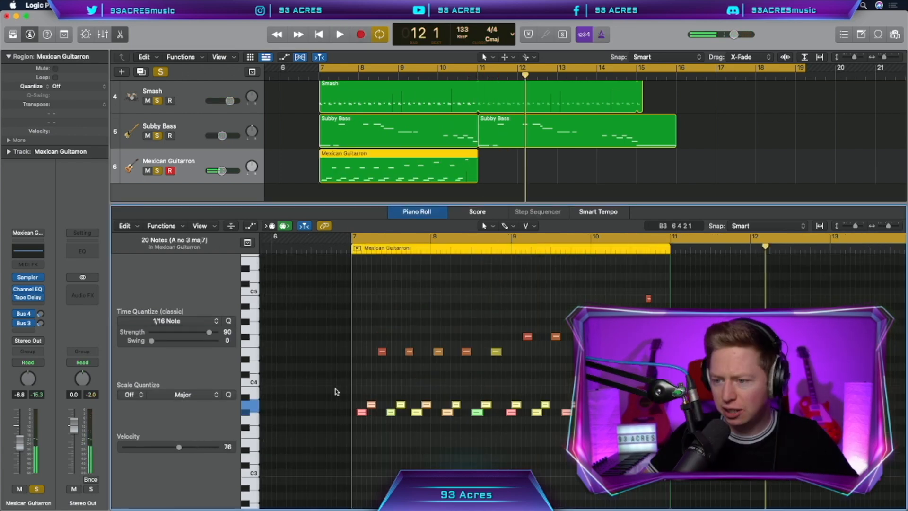
left_click(338, 34)
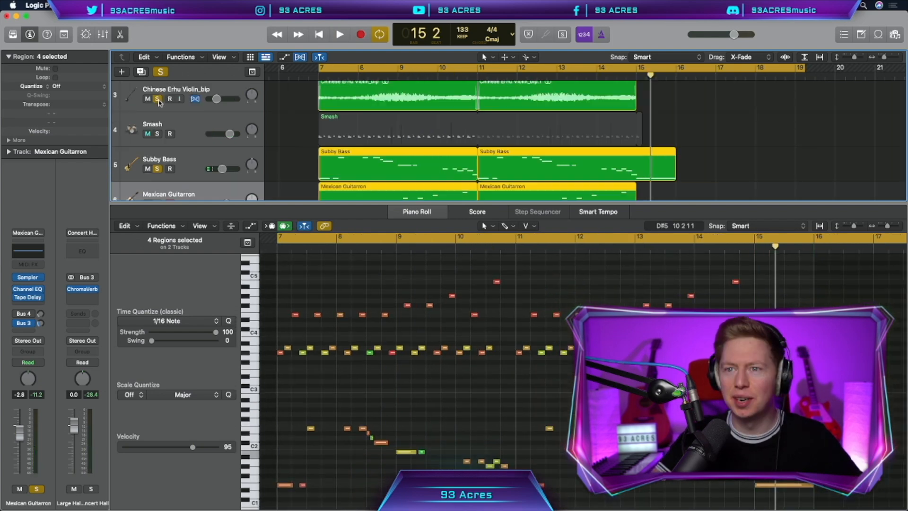
left_click(338, 34)
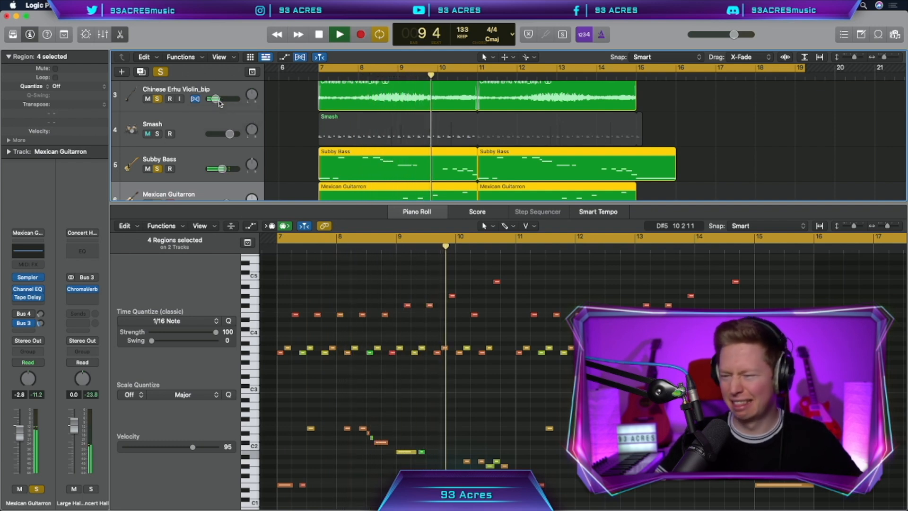
left_click(318, 34)
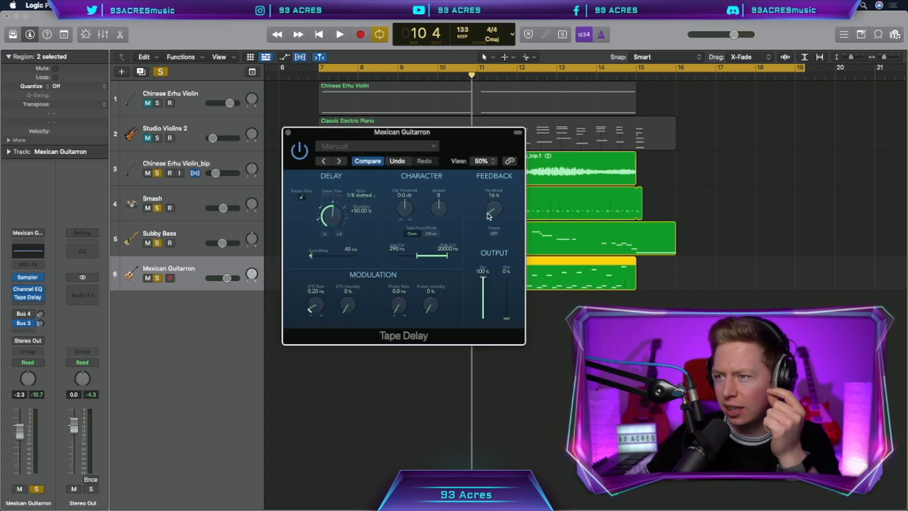
- Lower the Guitarron Tape Delay's feedback and raise its wet level
left_click(338, 35)
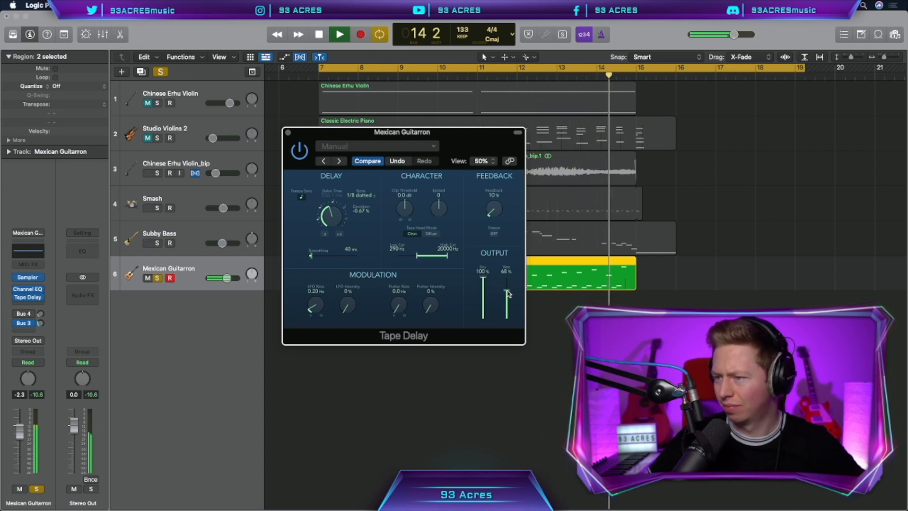
left_click_drag(507, 293, 507, 304)
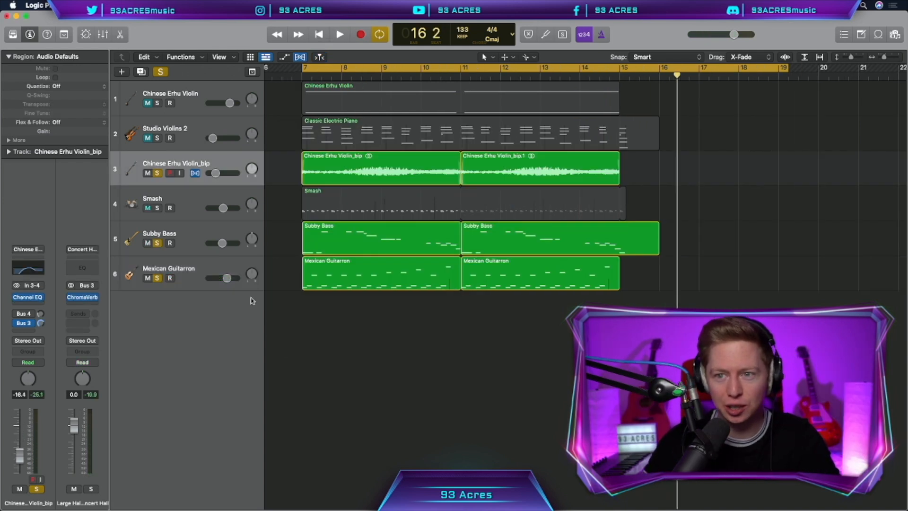
left_click(147, 208)
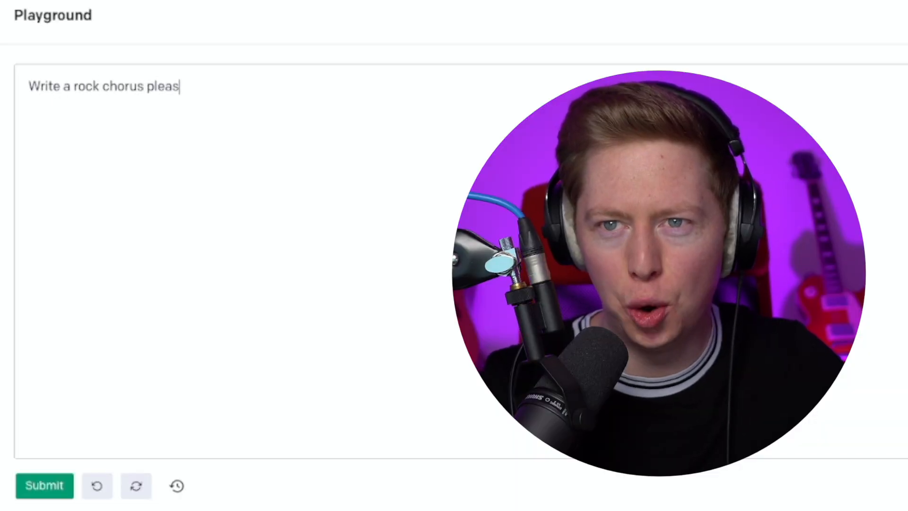
- Submit 'Write a rock chorus please' to generate verse and chorus lyrics
left_click(42, 487)
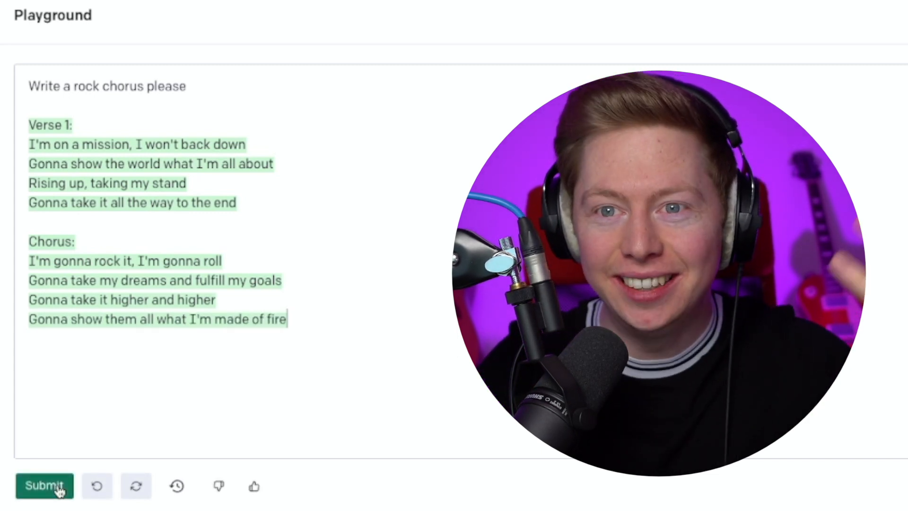
left_click(42, 486)
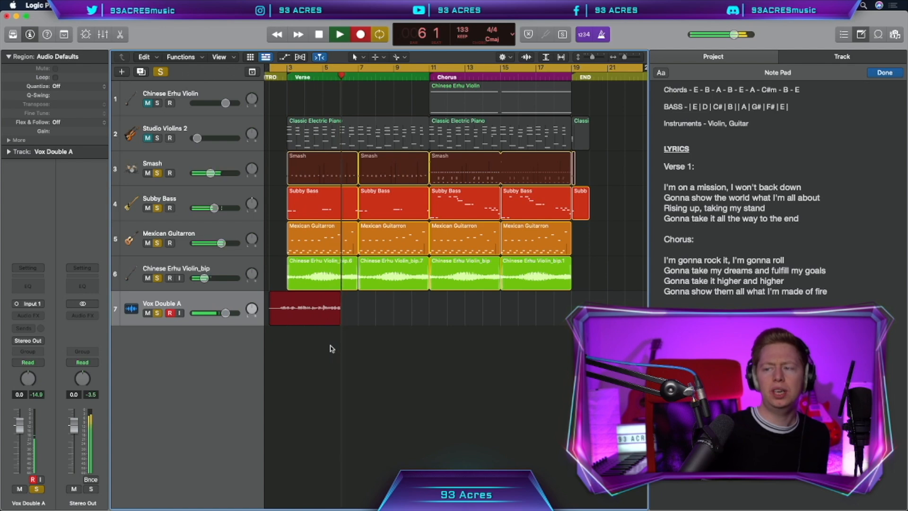
- Record the first double vocal take on the Vox Double A track
left_click(339, 34)
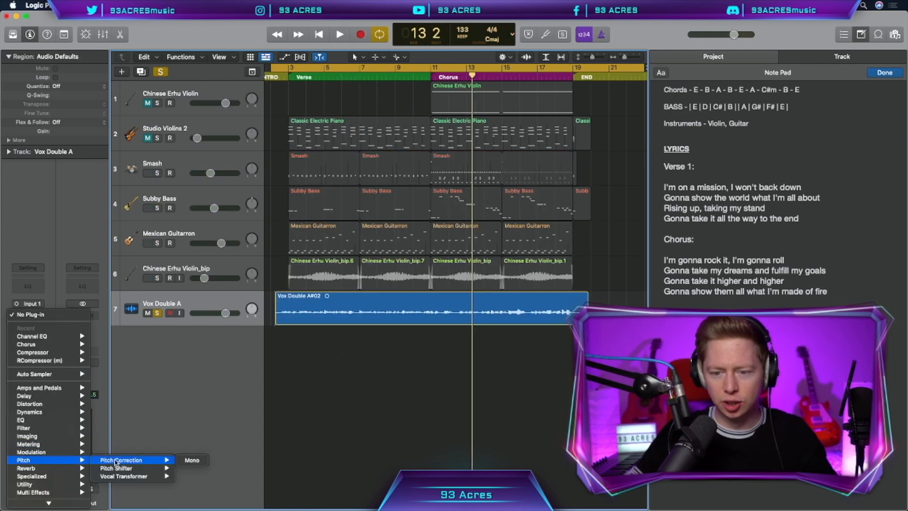
- Insert mono Pitch Correction on the vocal and record a Vox Double B take
left_click(119, 460)
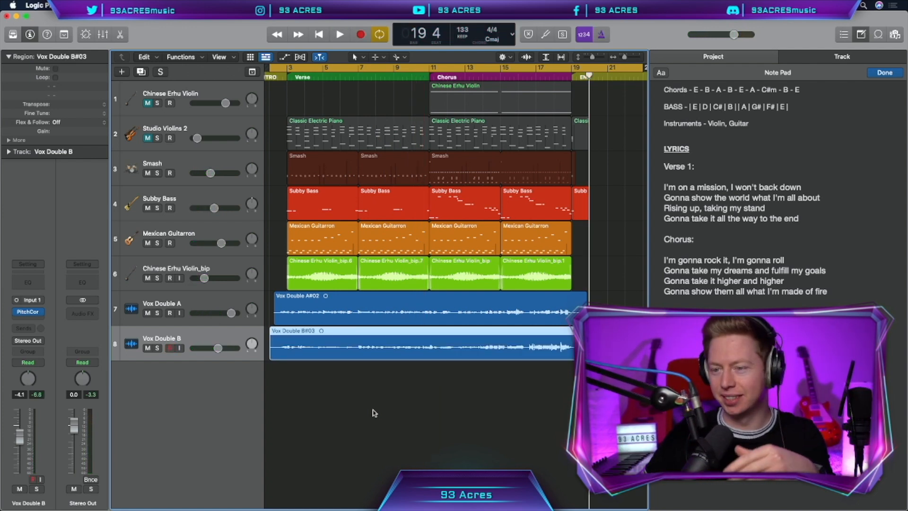
left_click(401, 308)
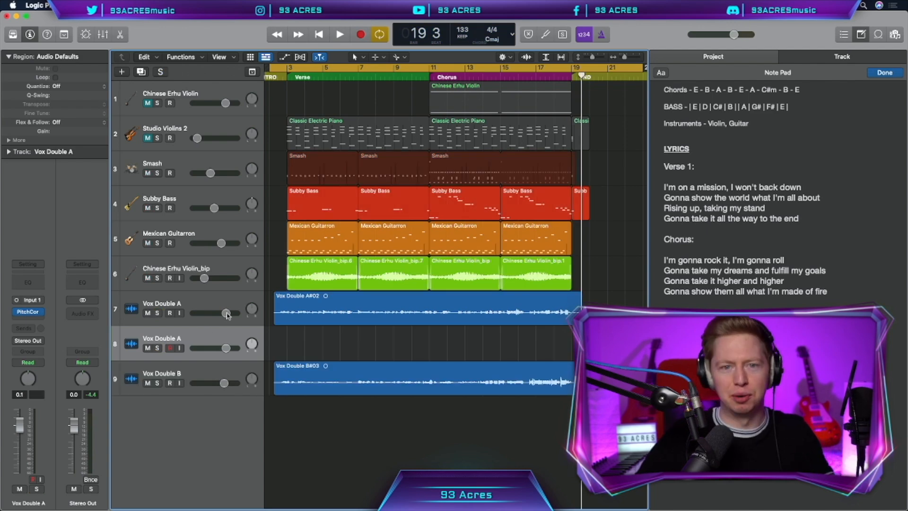
- Gather the four vocal double takes into a summing stack named Vox Group
left_click(339, 34)
type("Vox")
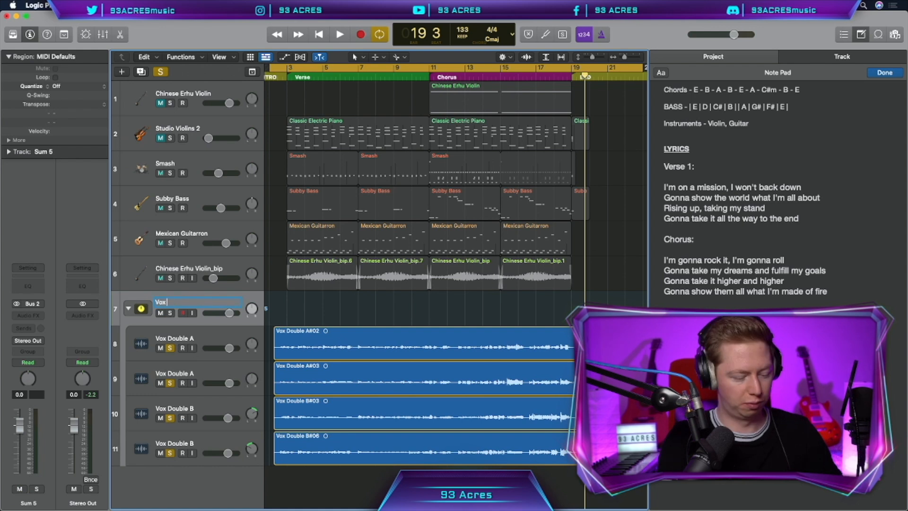
left_click(339, 34)
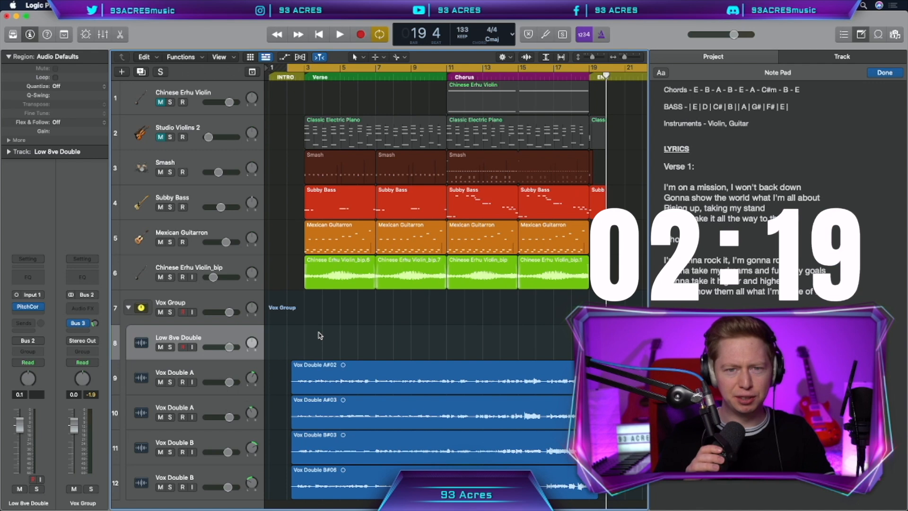
- Record the Low 8ve Double take in Vox Group and add an empty Lead Vocal audio track
left_click(339, 34)
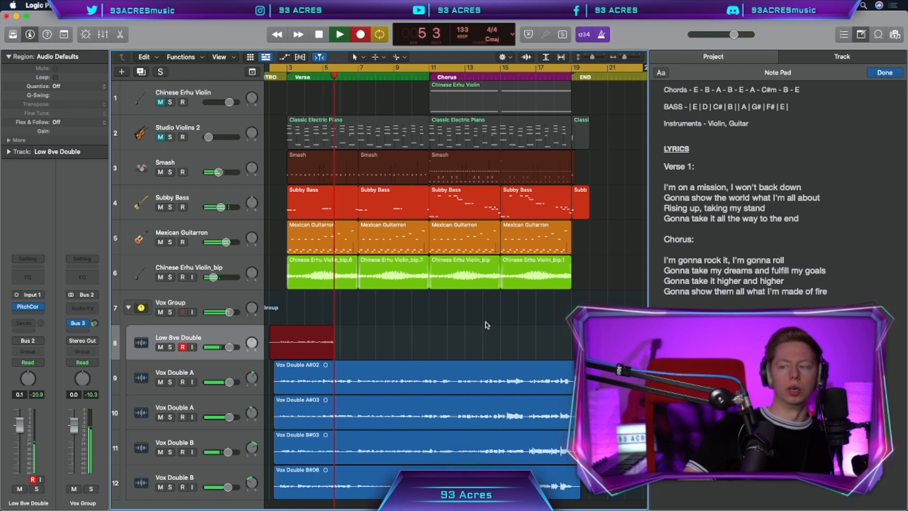
left_click(339, 35)
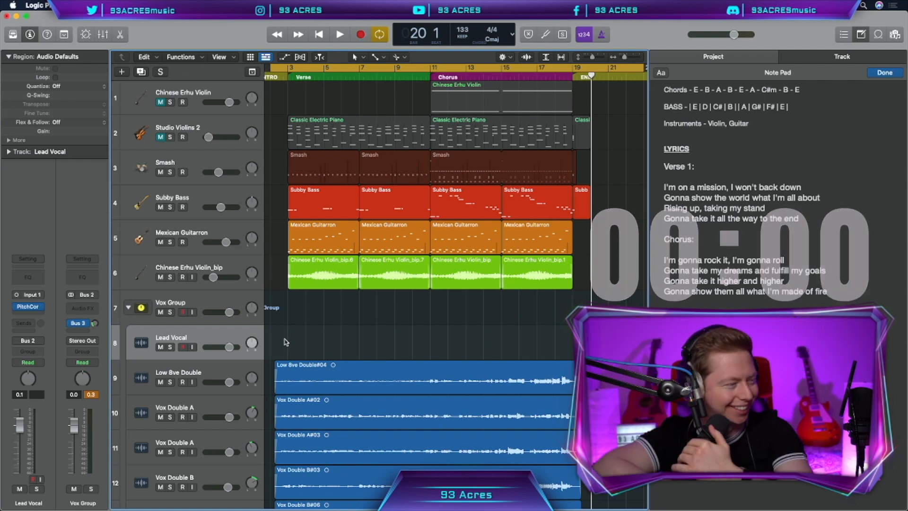
- Start recording the lead vocal verse through Pitch Correction, Channel EQ and Radiator
left_click(339, 34)
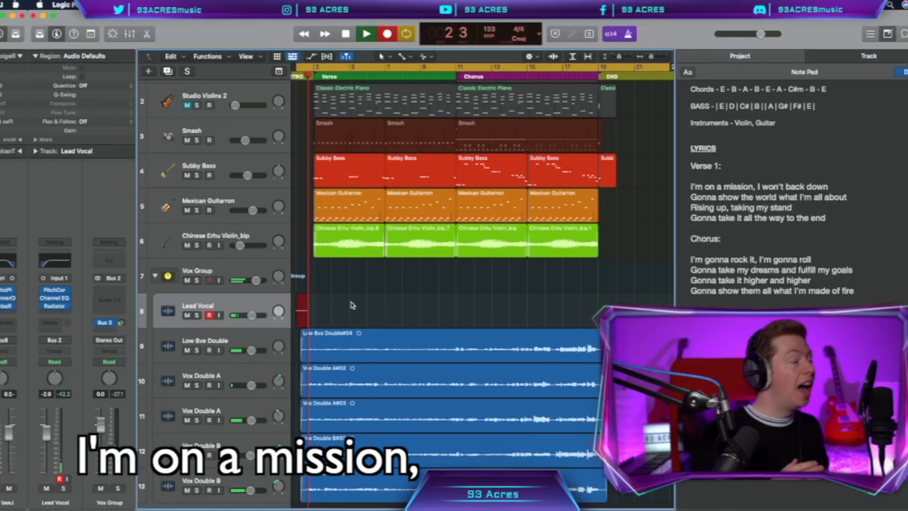